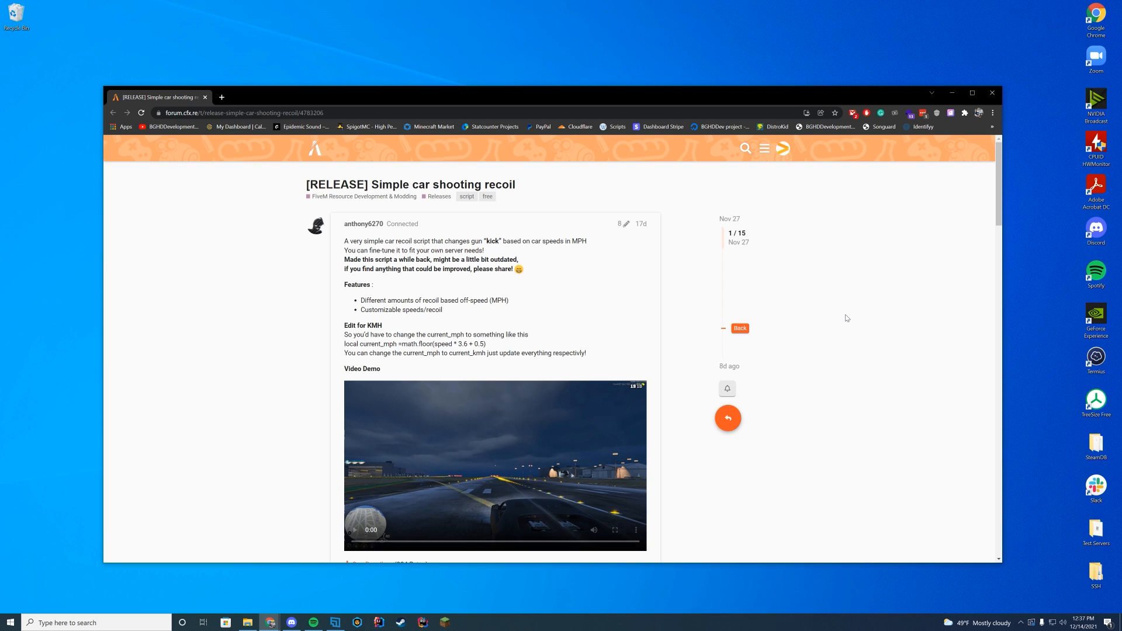
{"action": "mouse_move", "coordinate": [866, 329]}
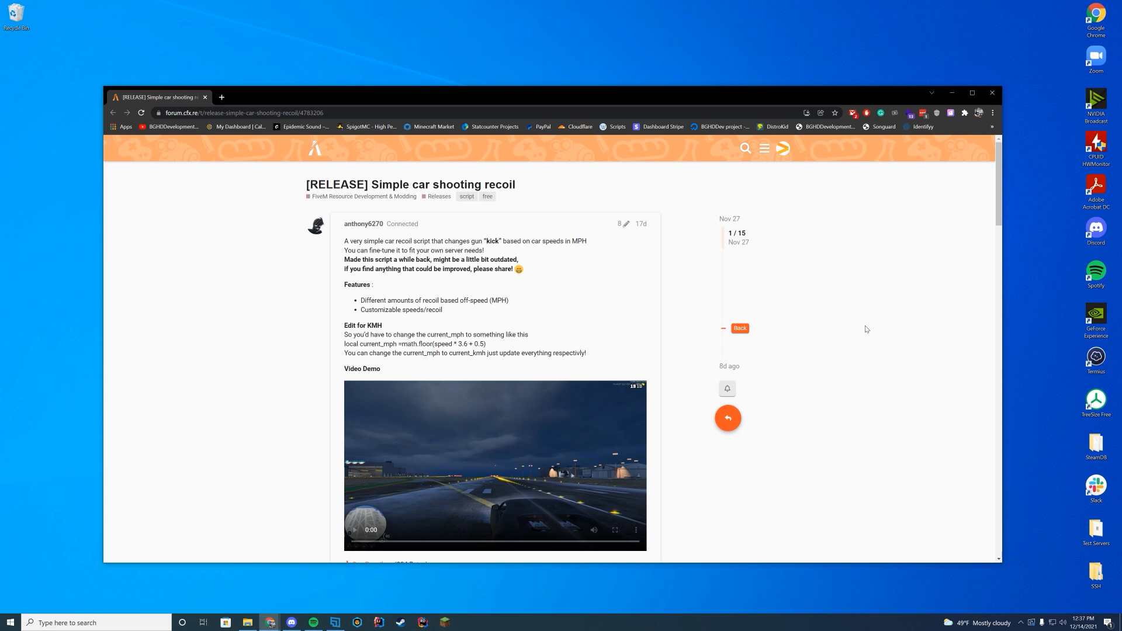
Step: Download the Car_Recoil.rar attachment from the Cfx.re release post and open it in WinRAR
{"action": "left_click", "coordinate": [172, 127]}
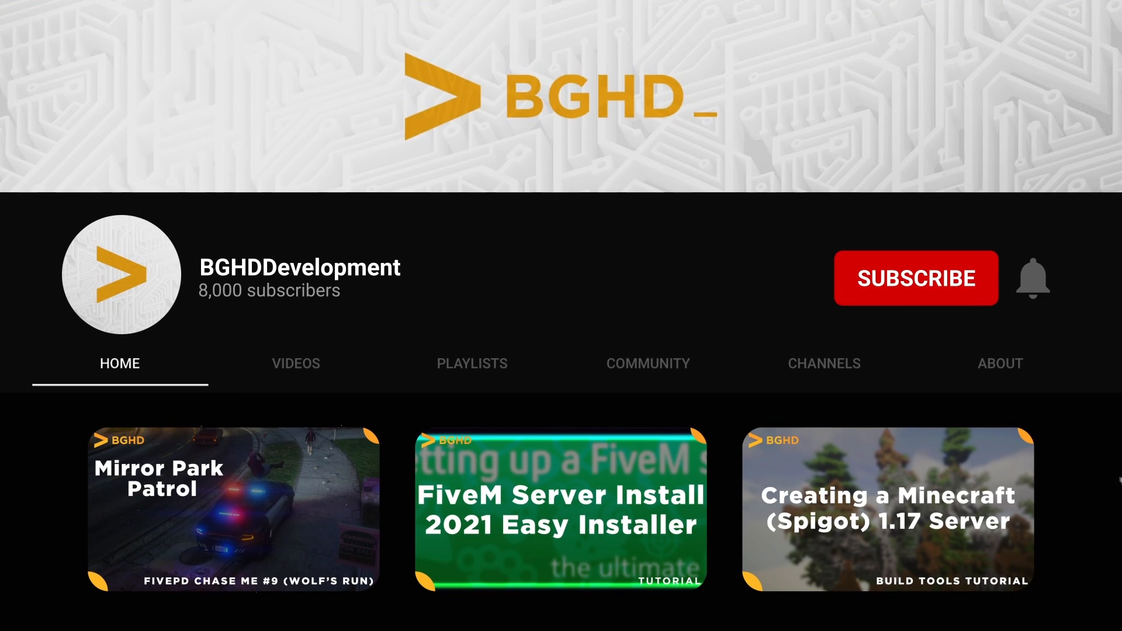
{"action": "left_click", "coordinate": [916, 278]}
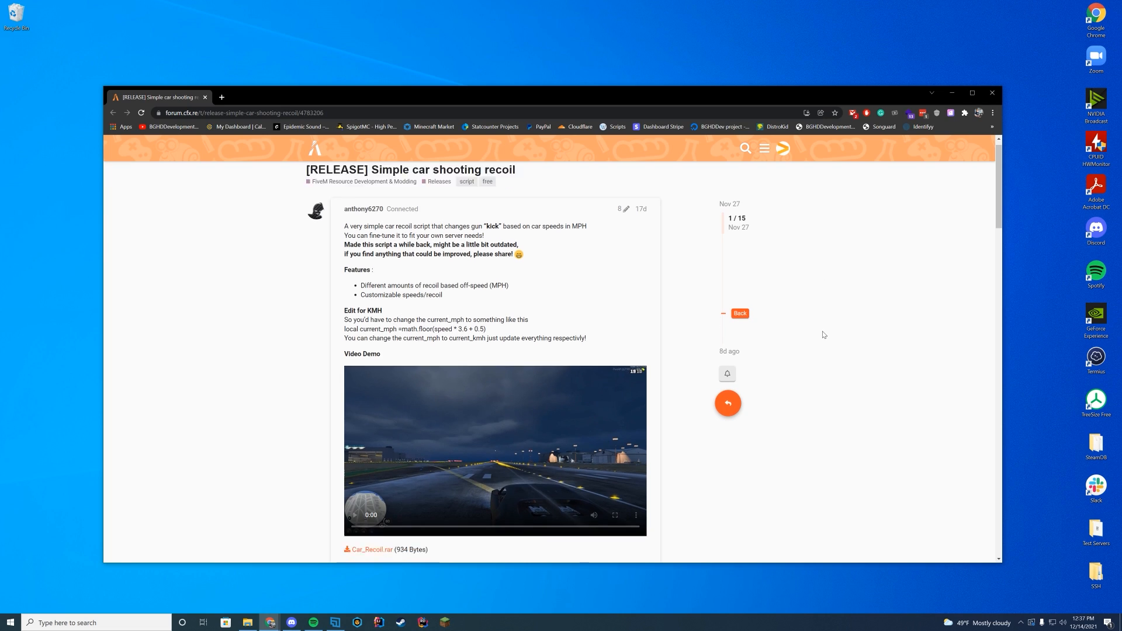
{"action": "scroll", "scroll_direction": "down", "scroll_amount": 3}
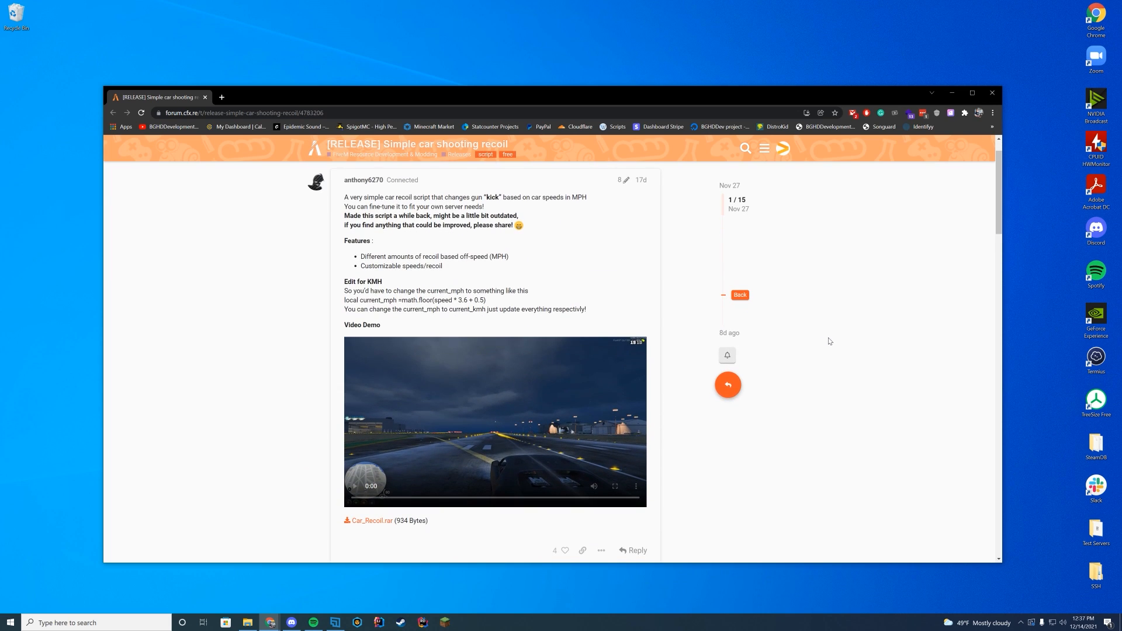
{"action": "mouse_move", "coordinate": [823, 339]}
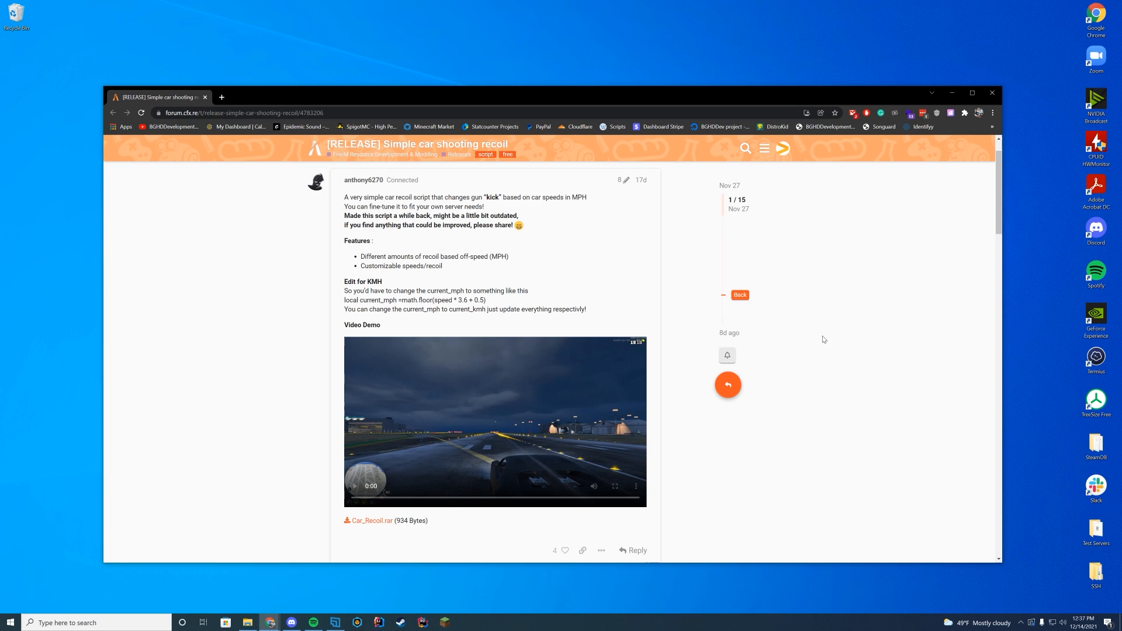
{"action": "mouse_move", "coordinate": [369, 520]}
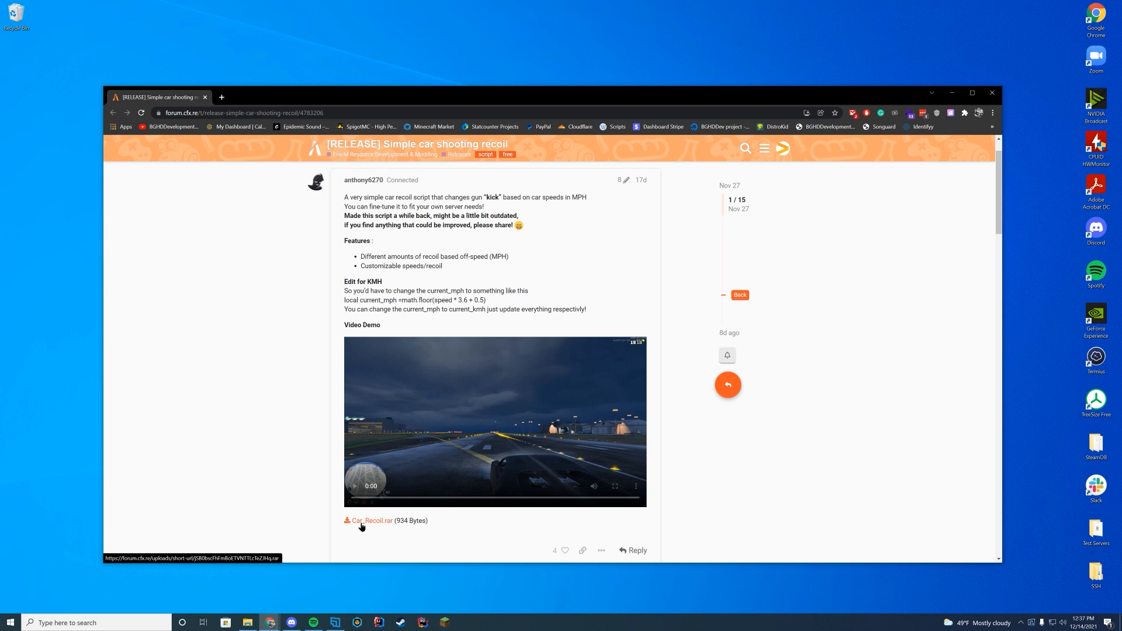
{"action": "left_click", "coordinate": [371, 520]}
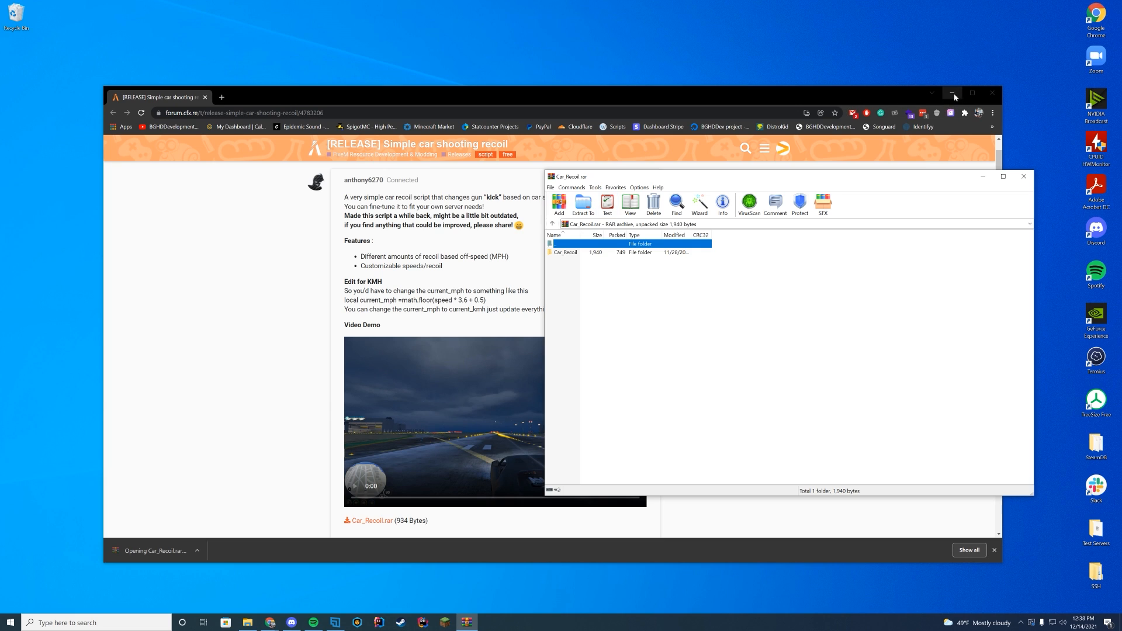
Step: Minimize Chrome and browse into FiveMServer's server-data, then resources
{"action": "left_click", "coordinate": [951, 93]}
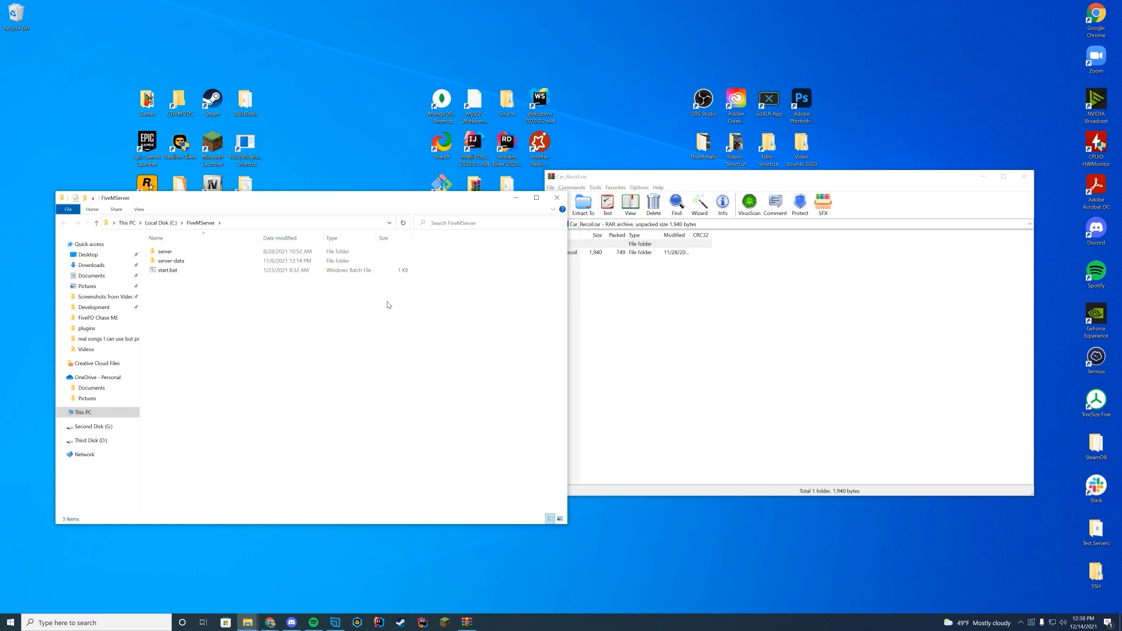
{"action": "mouse_move", "coordinate": [401, 301]}
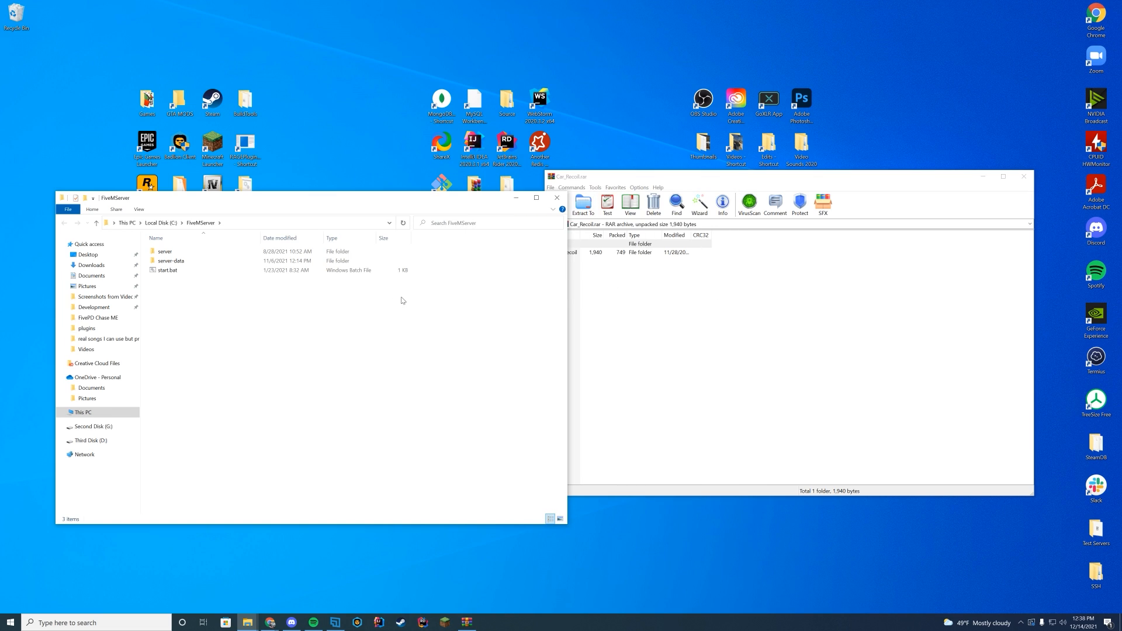
{"action": "double_click", "coordinate": [171, 261]}
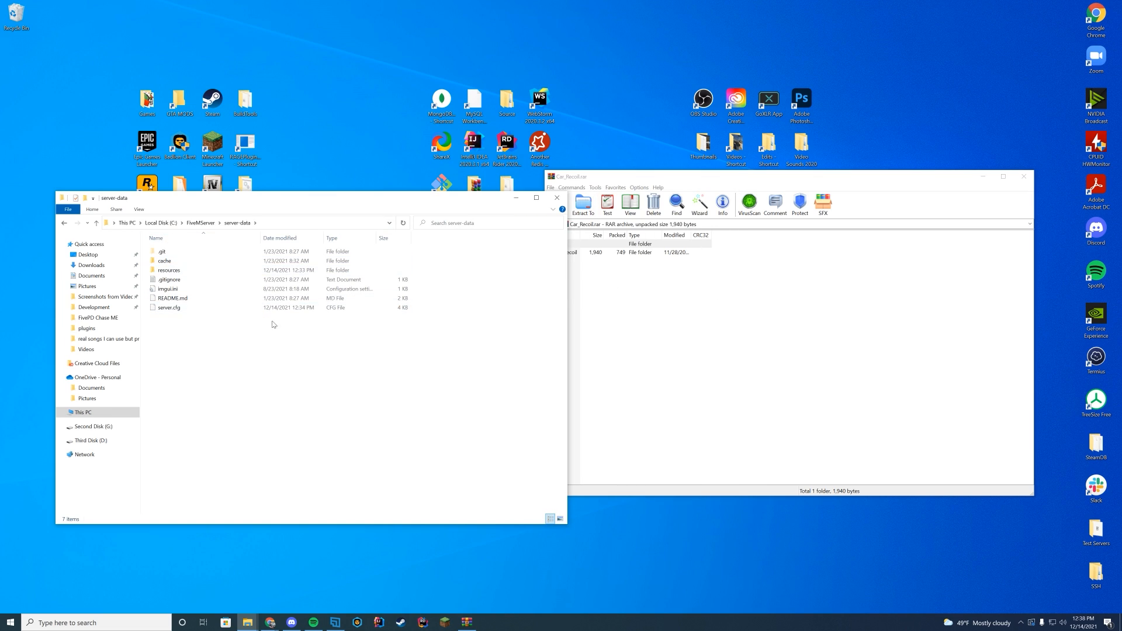
{"action": "double_click", "coordinate": [169, 270]}
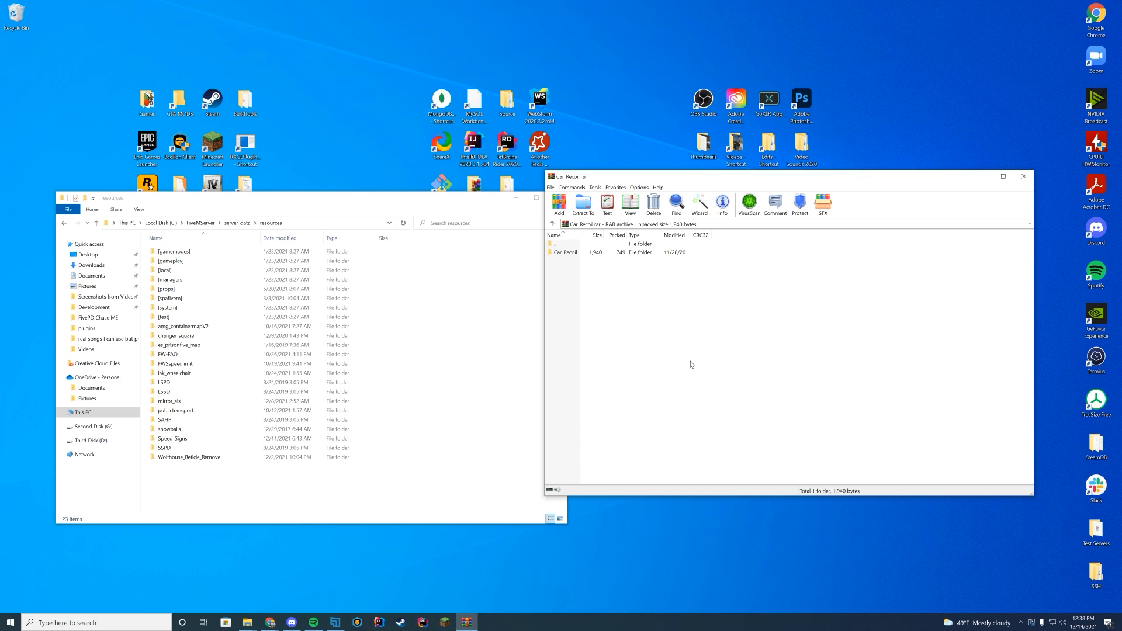
{"action": "mouse_move", "coordinate": [615, 197]}
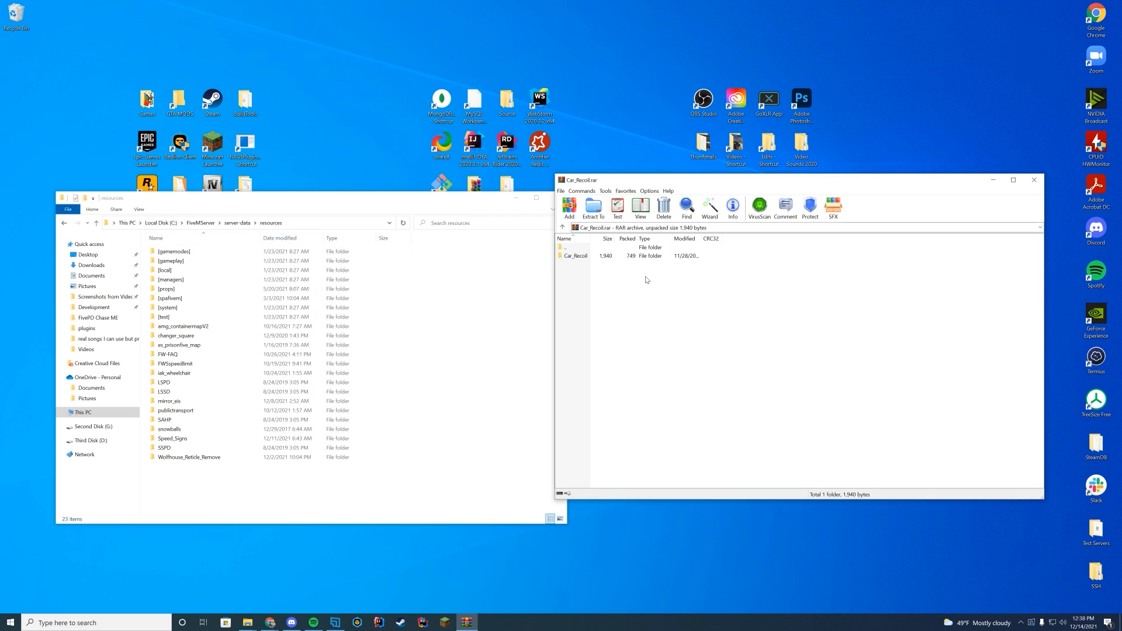
Step: Extract the Car_Recoil folder into resources and close the WinRAR archive
{"action": "left_click", "coordinate": [576, 256]}
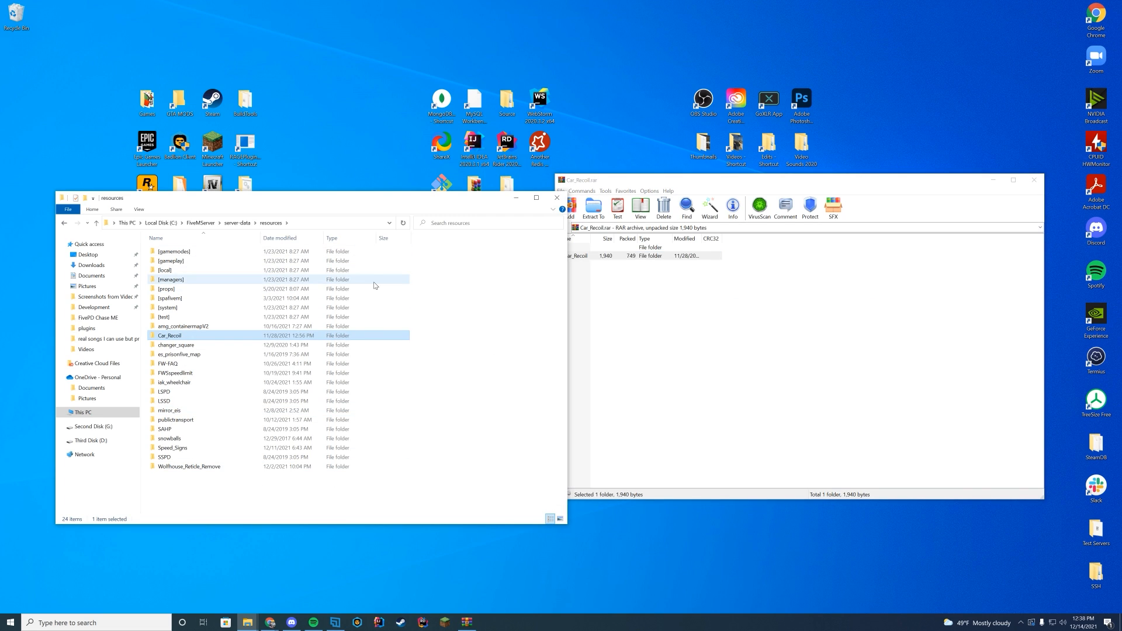
{"action": "left_click", "coordinate": [169, 334]}
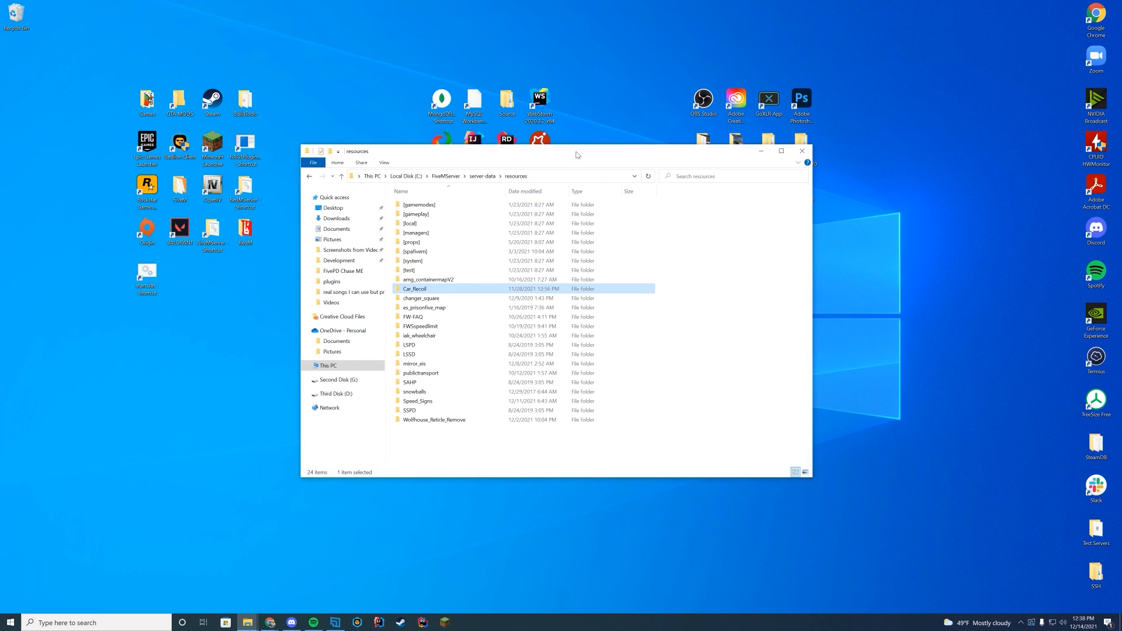
Step: Open server.cfg in IntelliJ IDEA via its right-click Edit option
{"action": "right_click", "coordinate": [413, 260]}
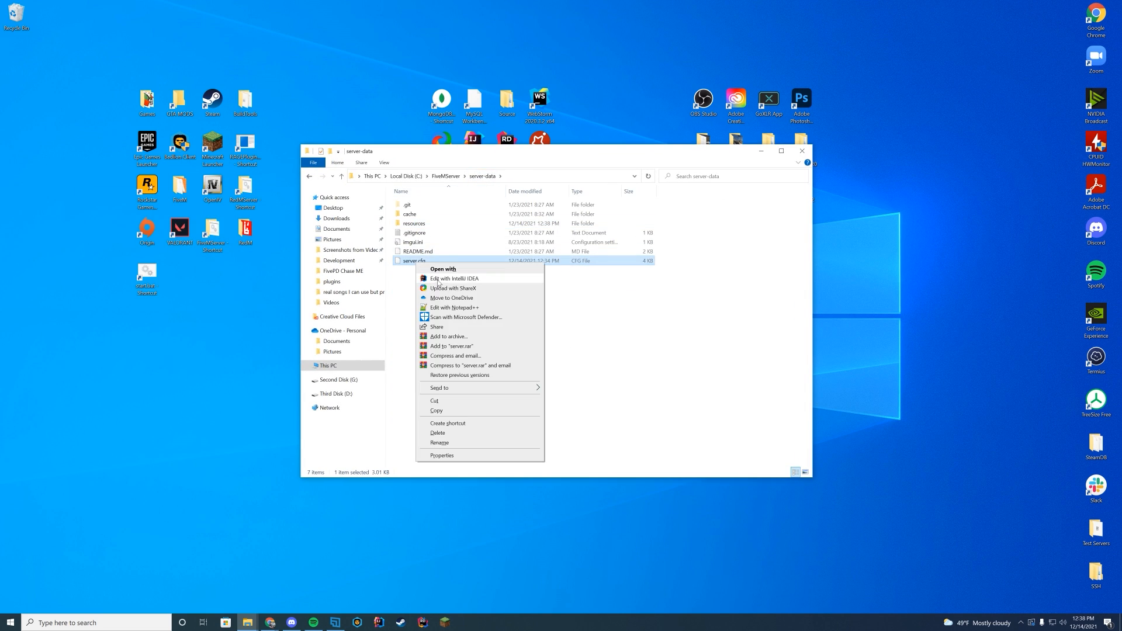
{"action": "left_click", "coordinate": [453, 307]}
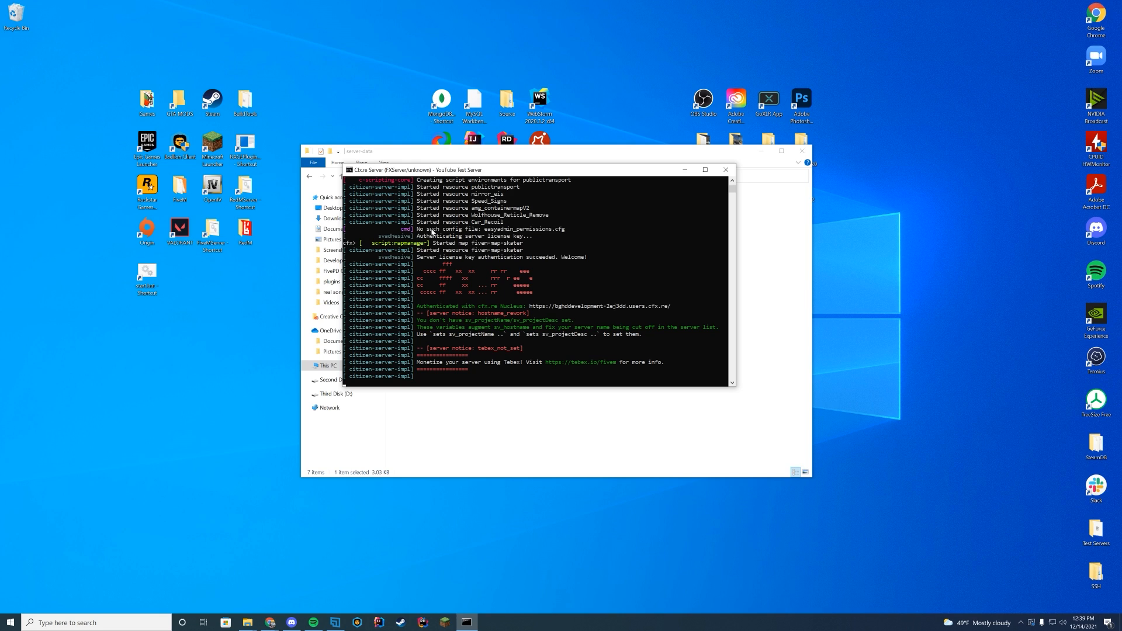
{"action": "mouse_move", "coordinate": [480, 225]}
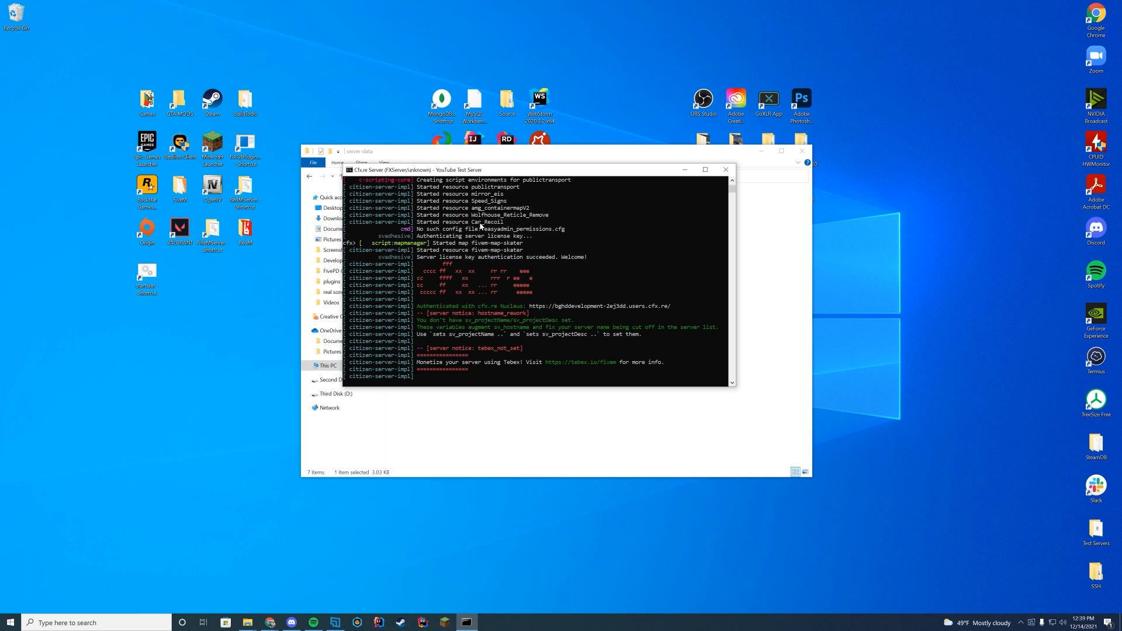
{"action": "mouse_move", "coordinate": [502, 227]}
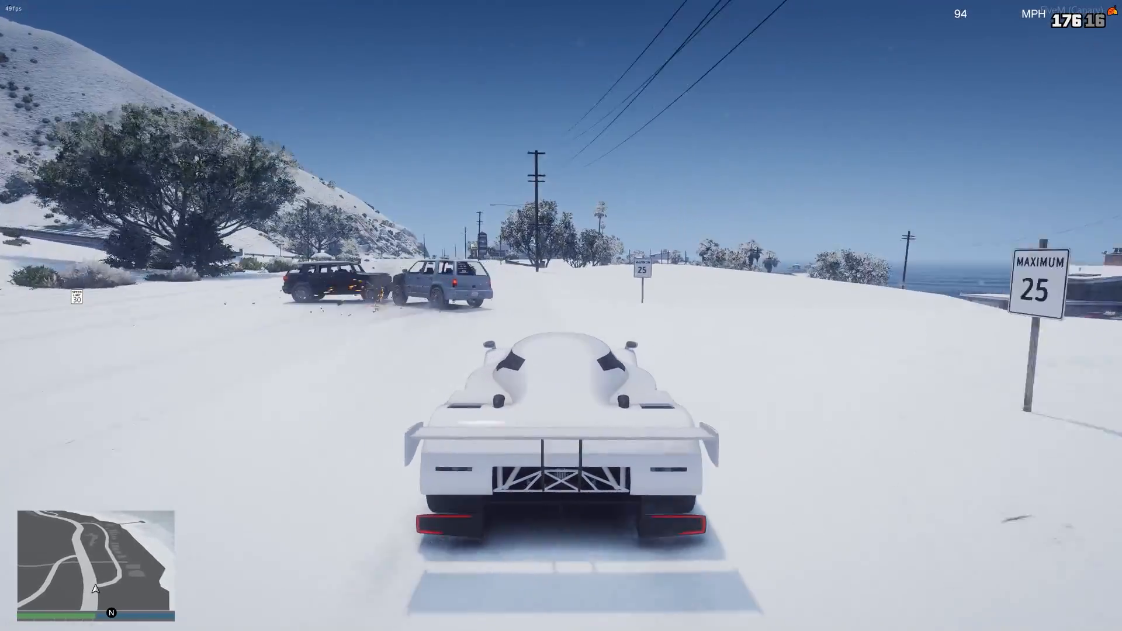
Step: Drive the white supercar along the snowy coast road, switching the driving camera view
{"action": "key", "text": "w"}
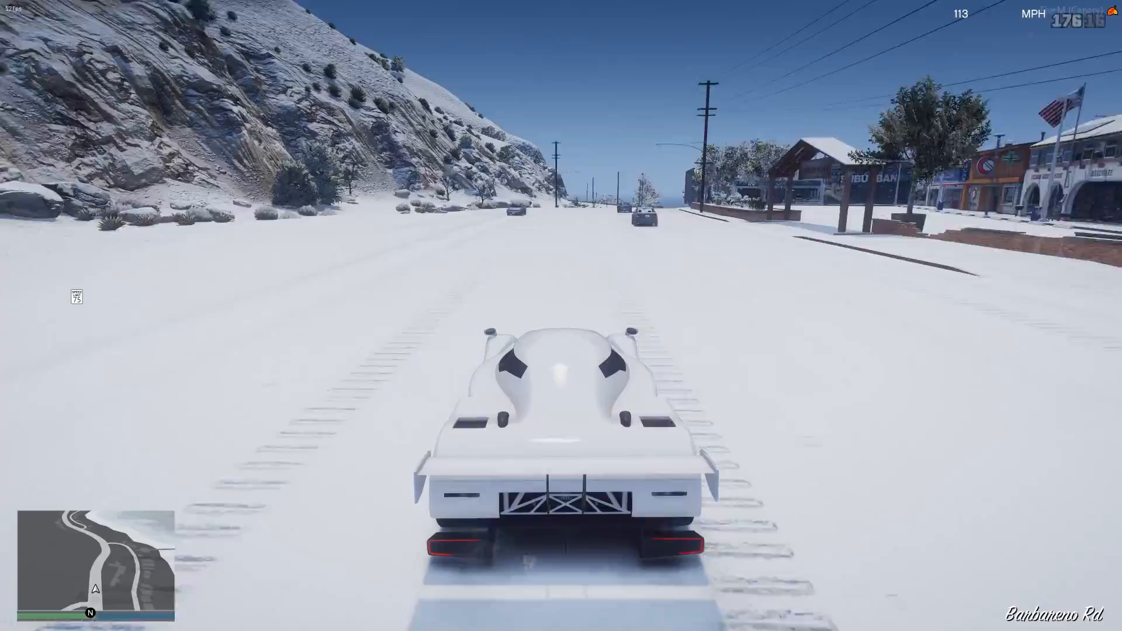
{"action": "key", "text": "w"}
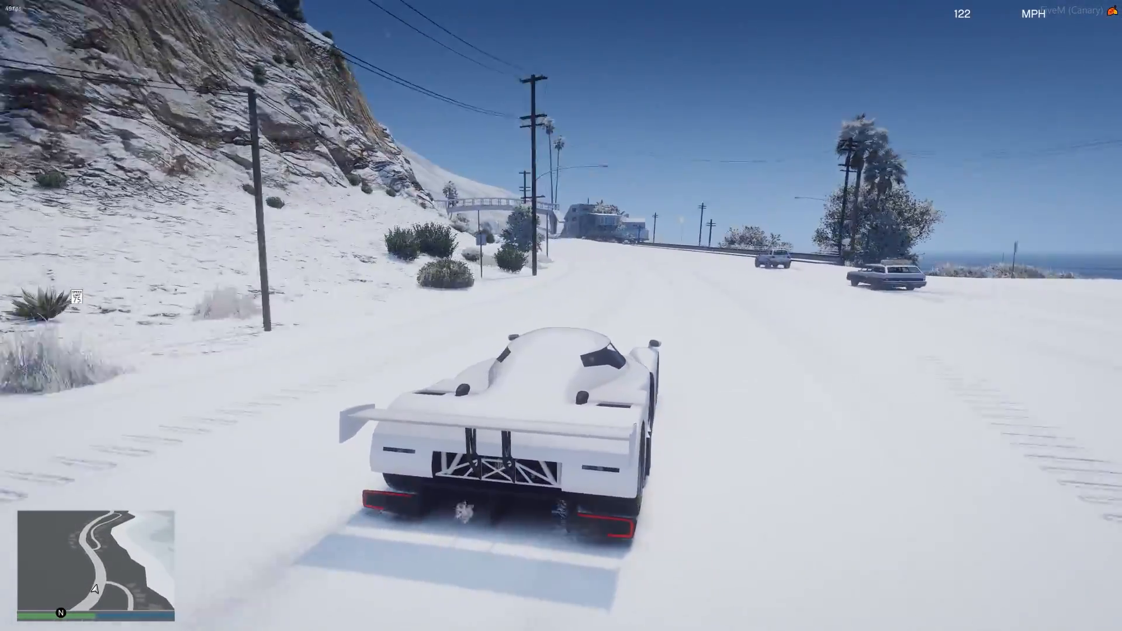
{"action": "key", "text": "w"}
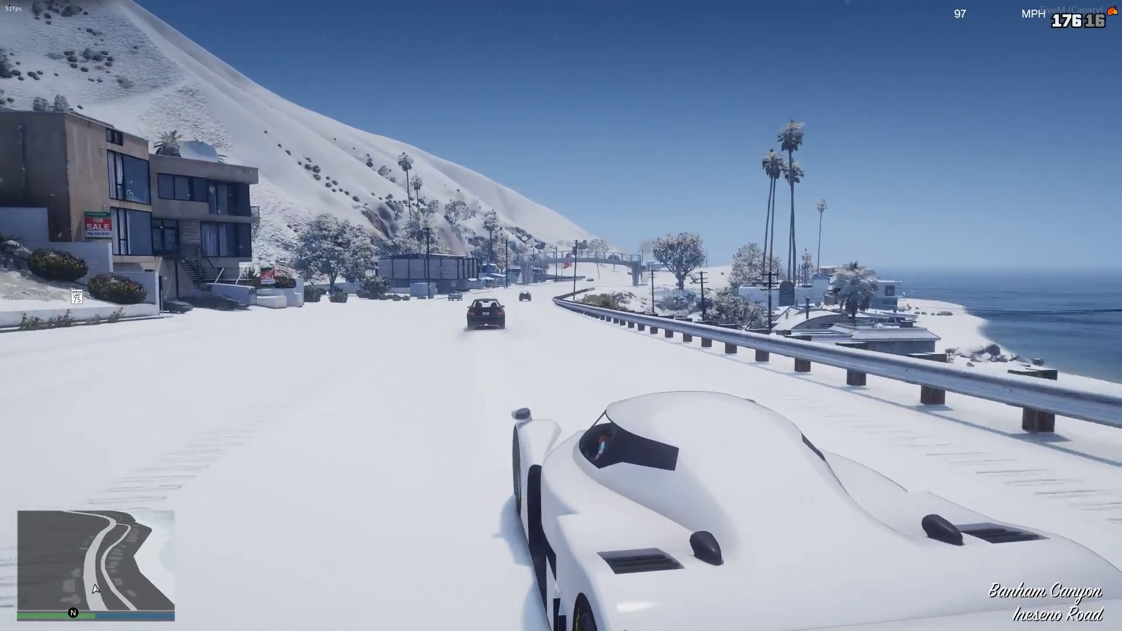
{"action": "key", "text": "w"}
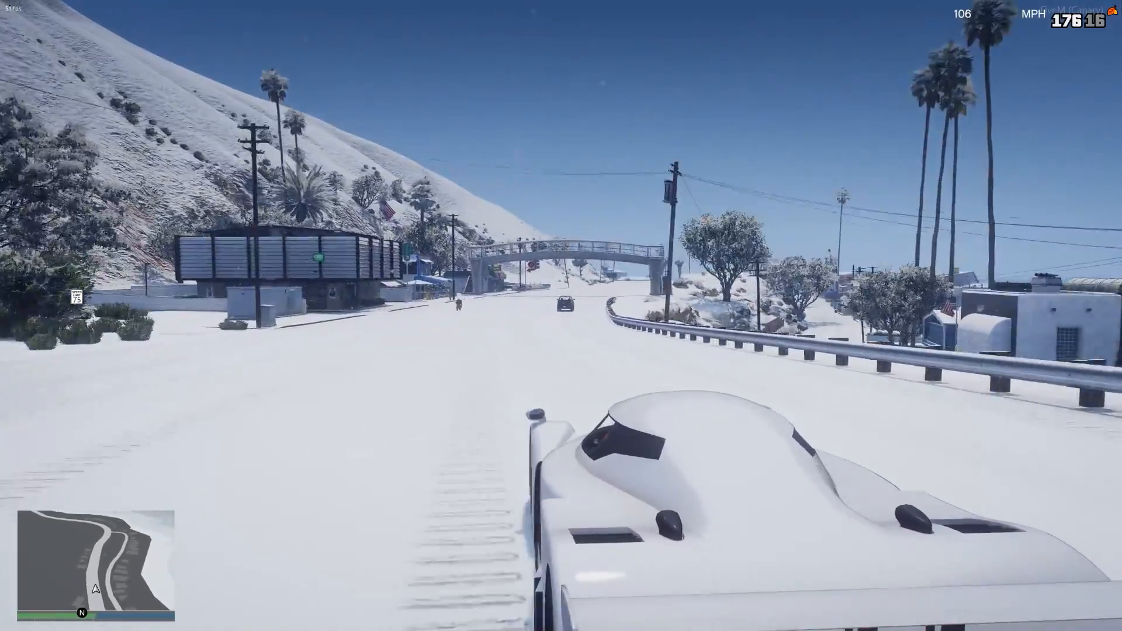